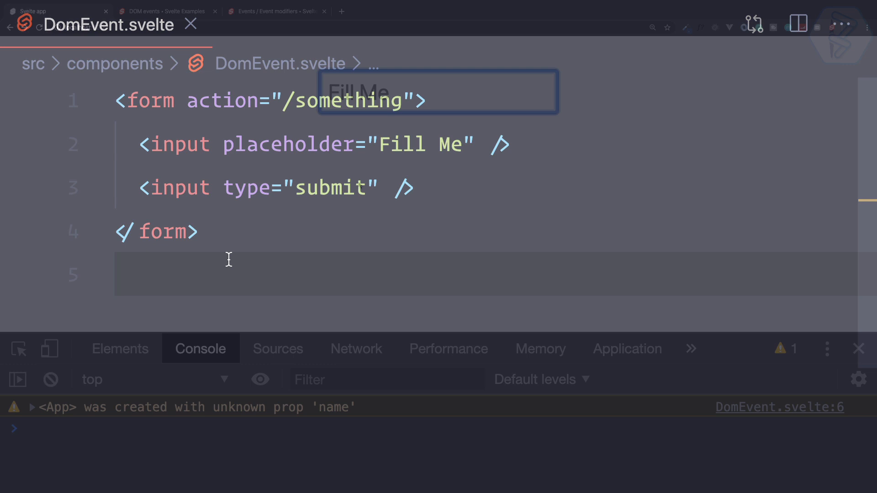
Review App.svelte's DomEvent import and the <DomEvent /> tag inside <main>.
left_click(859, 348)
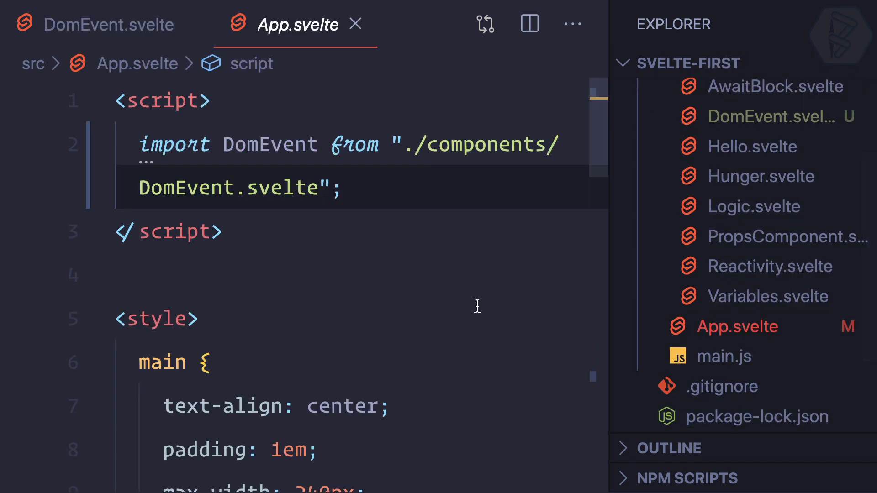
scroll("down", 3)
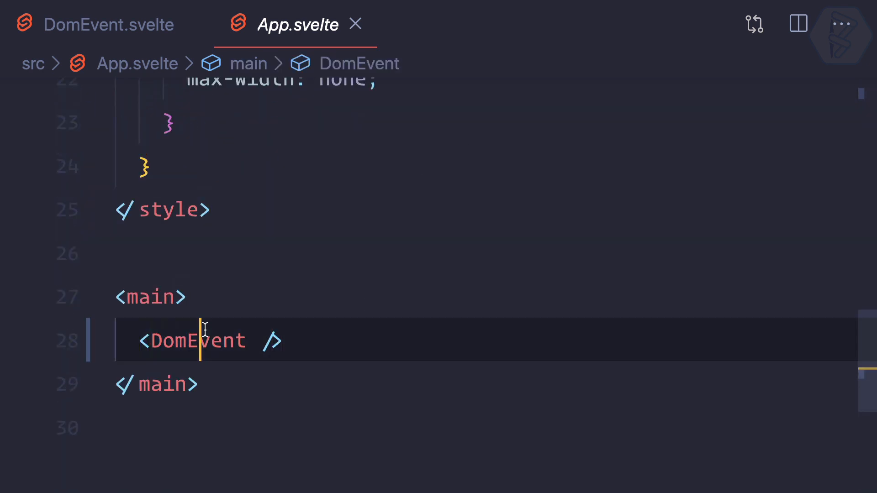
left_click(109, 24)
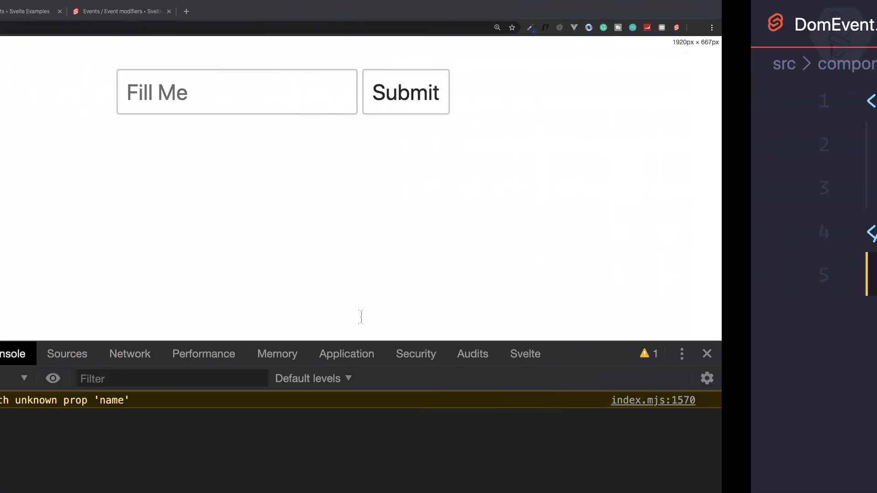
Submit the form at localhost:5000 to see the default navigation to /something and the 404 error.
left_click(162, 10)
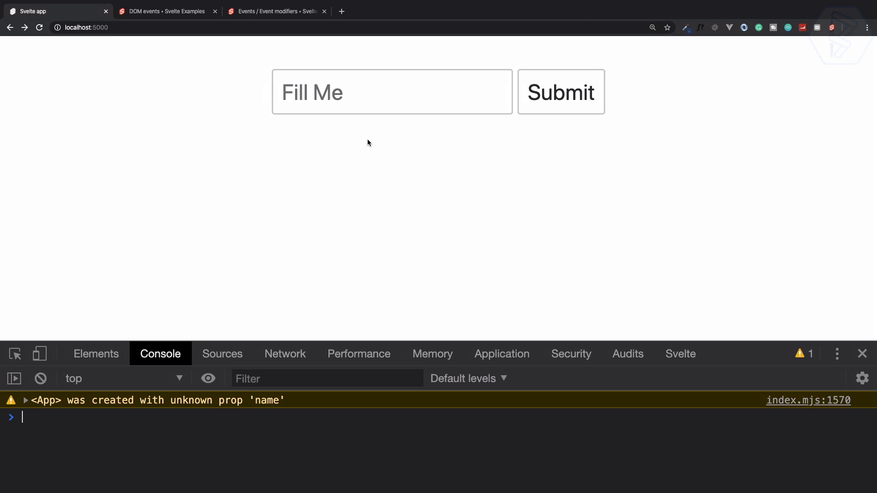
mouse_move(556, 106)
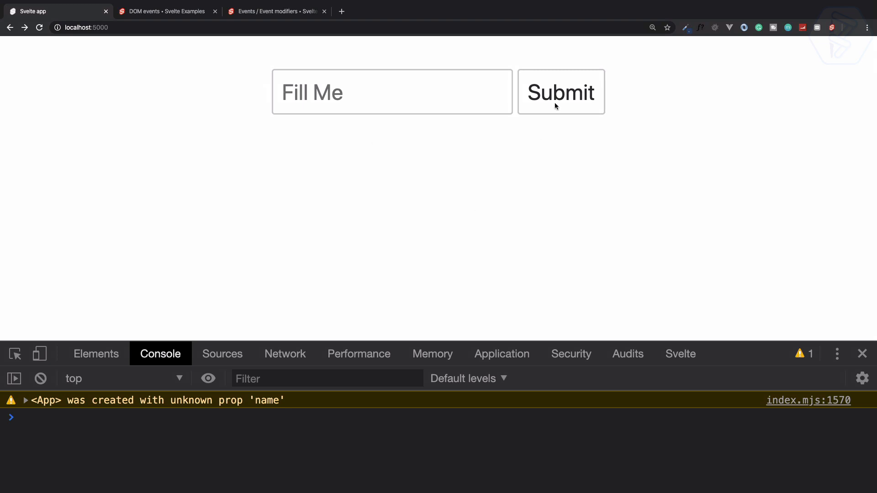
left_click(560, 92)
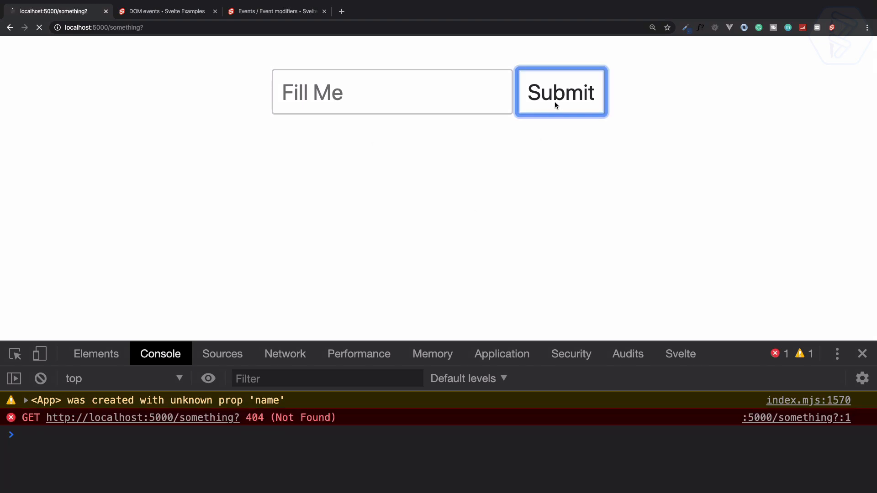
left_click(560, 92)
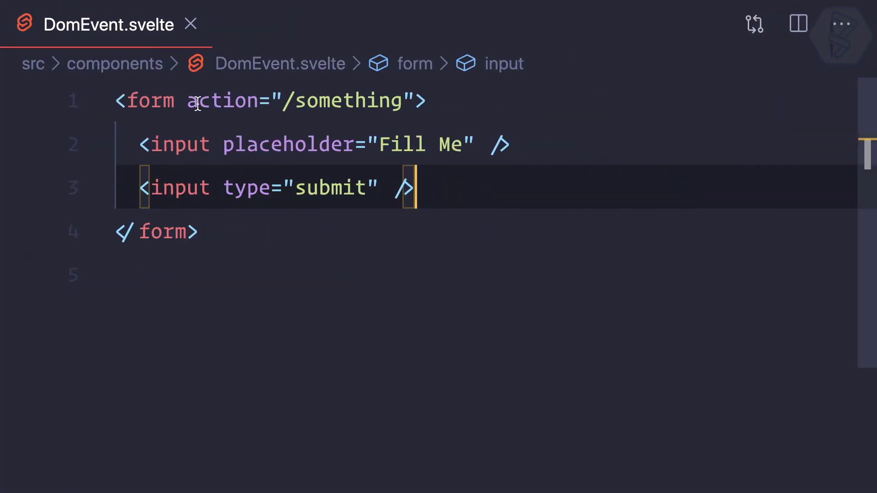
Give the submit input an on:click={handleForm} directive.
left_click(382, 188)
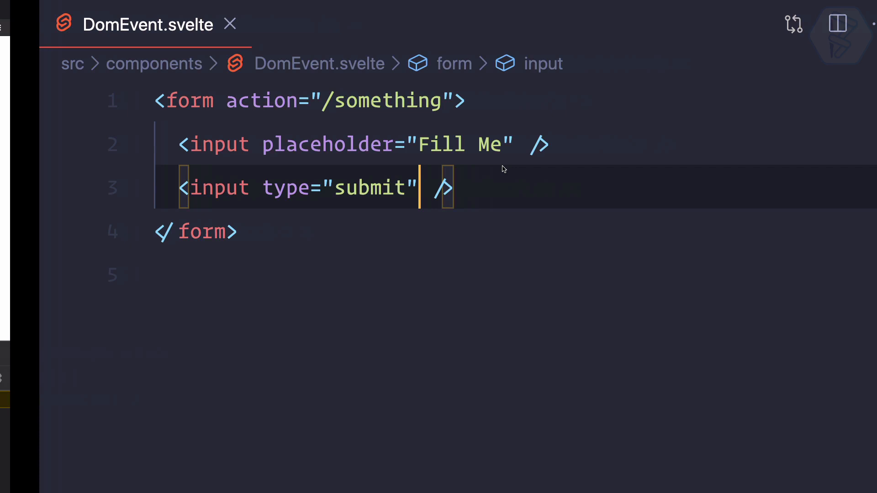
type("on:")
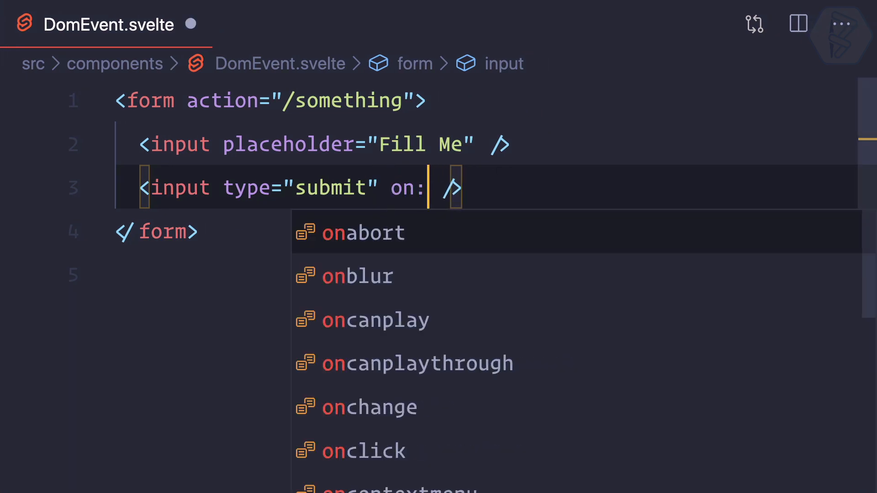
left_click(364, 450)
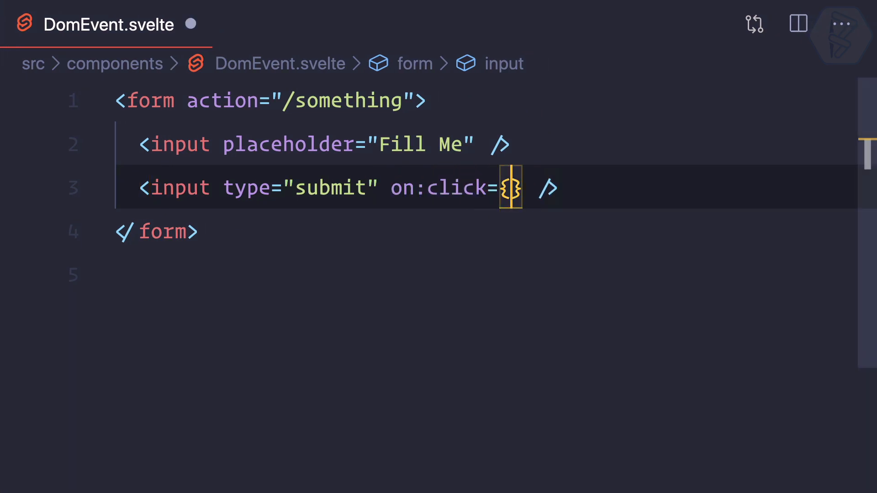
type("handleForm")
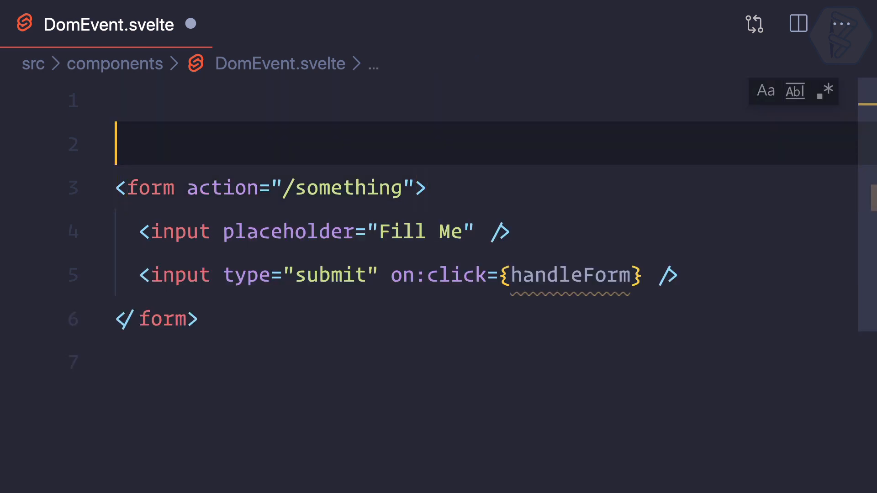
Add a <script> block defining handleForm(e) that calls e.preventDefault().
type("<script>")
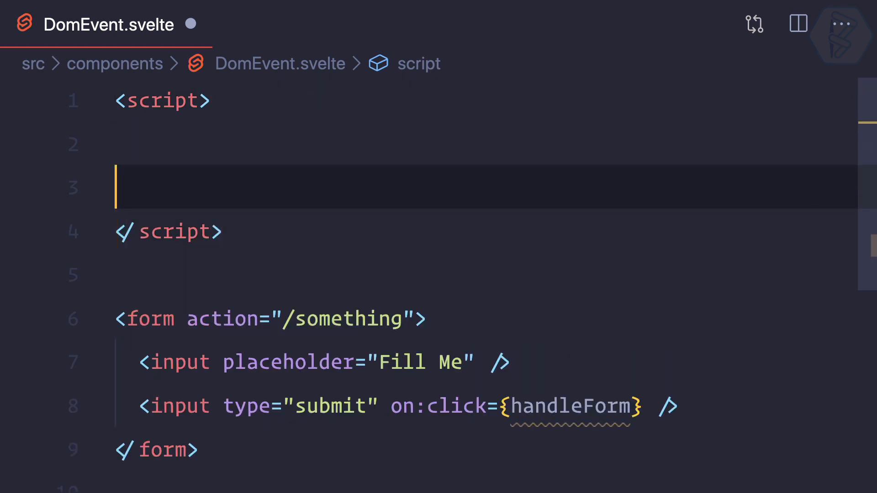
type("function handleForm(params) {")
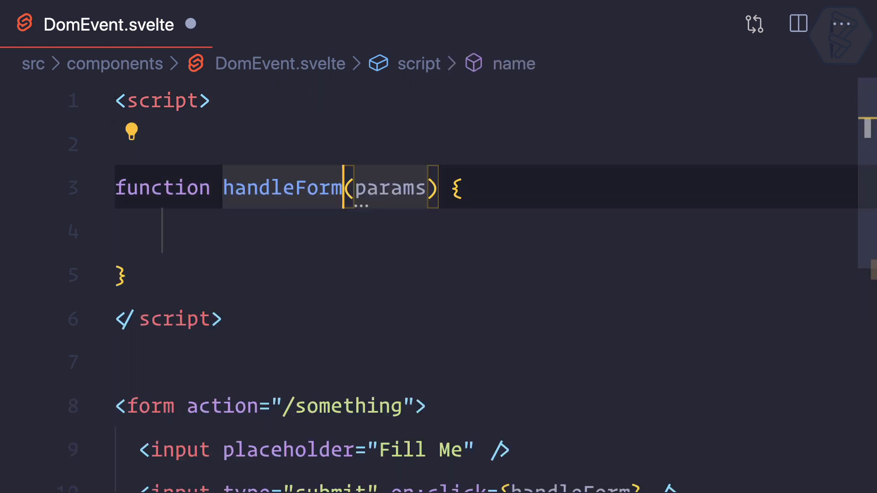
type("e")
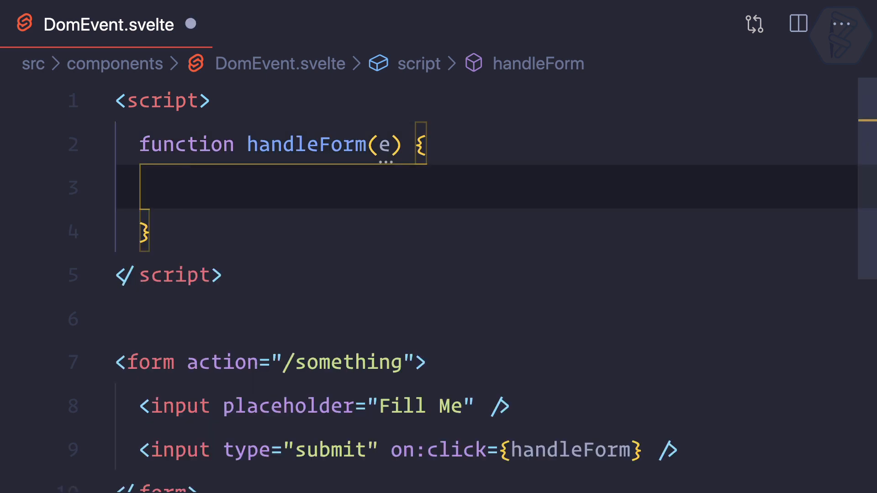
type("e.p")
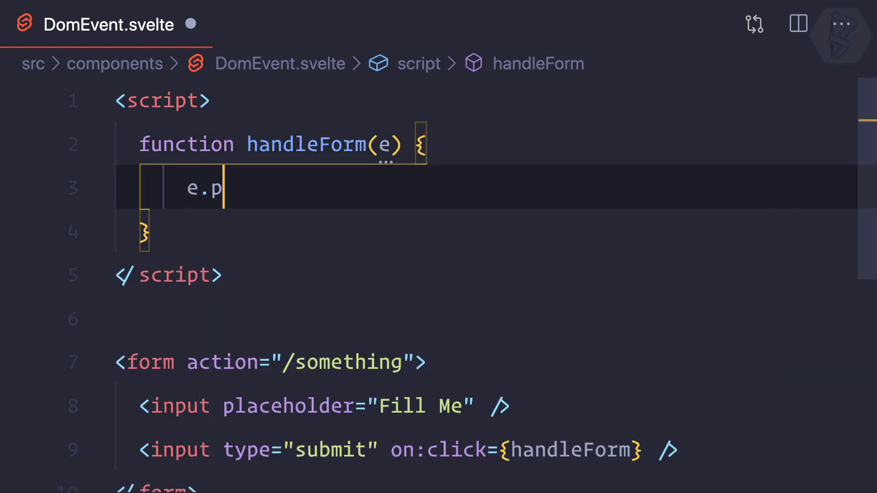
type("reventDefaul")
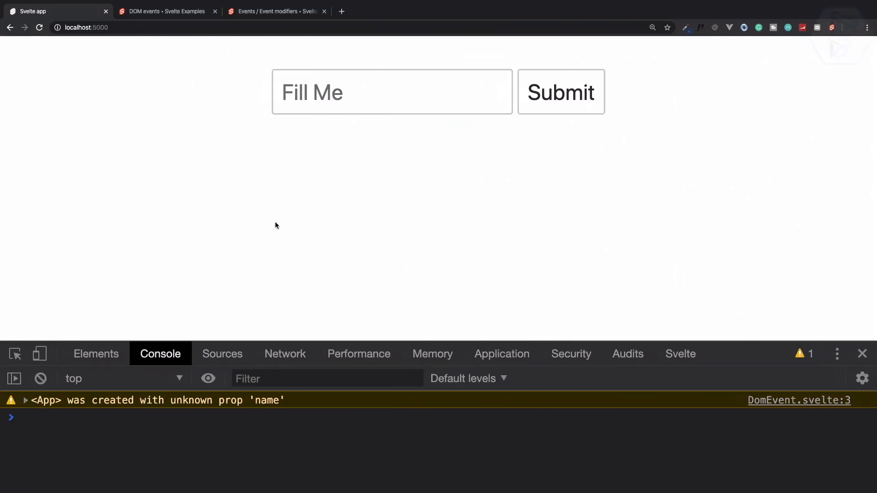
mouse_move(563, 98)
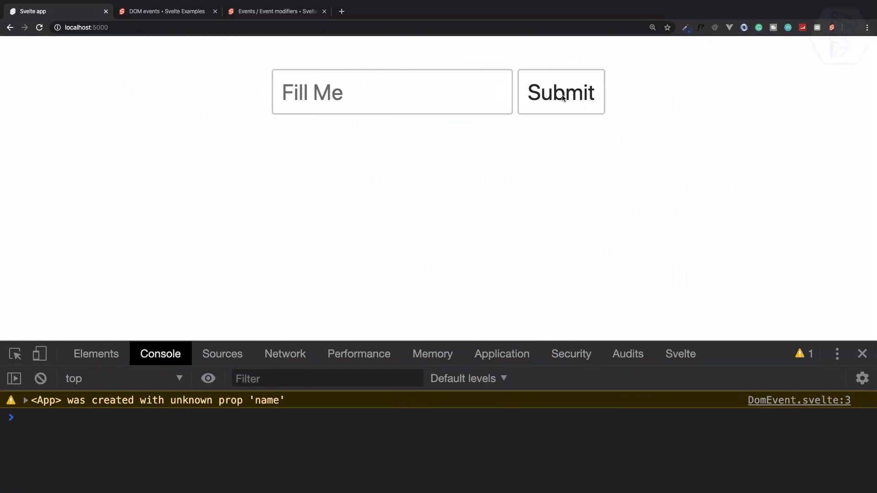
Confirm Submit no longer leaves the page, then try Enter in the Fill Me field.
left_click(561, 91)
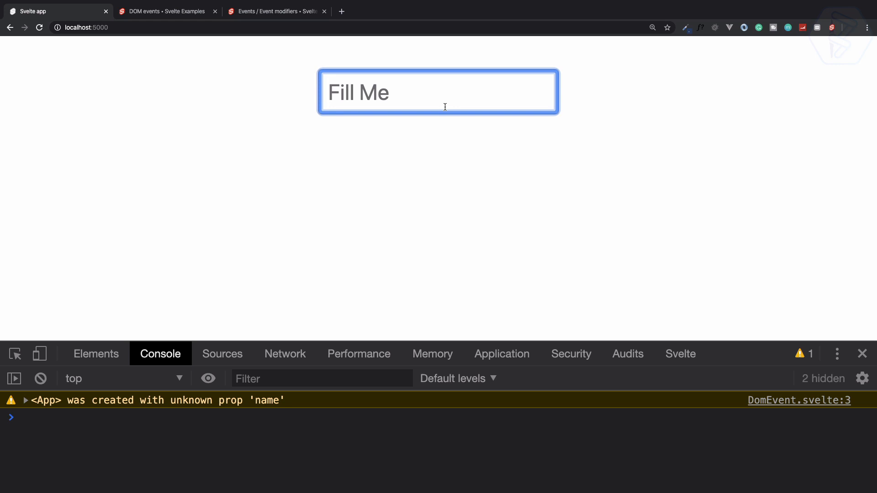
key("Enter")
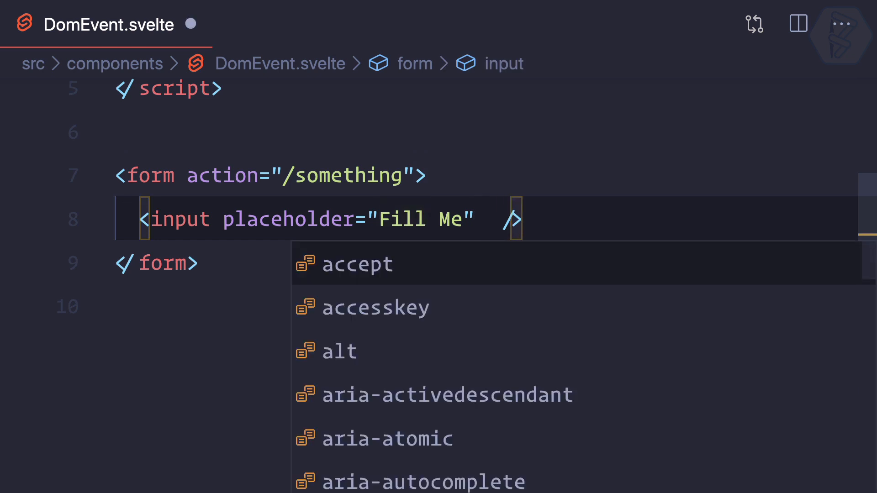
Give the Fill Me input an on:keydown={handleForm} directive.
type("on:k")
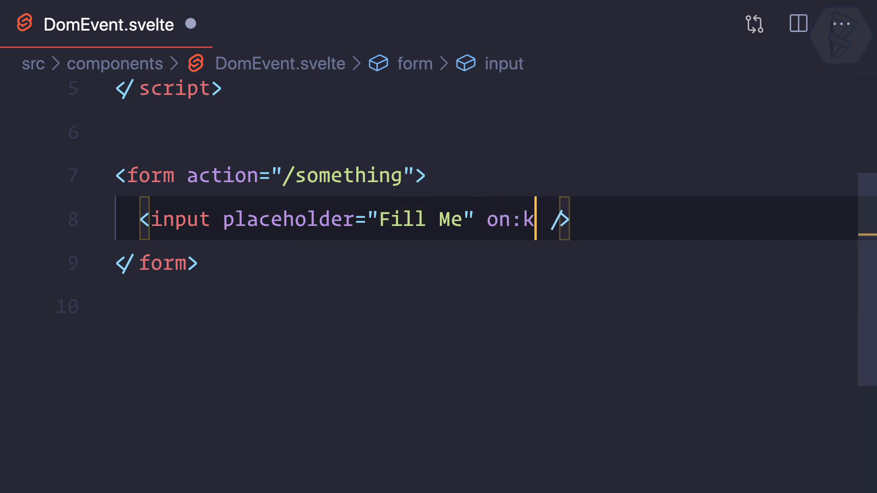
type("eydown")
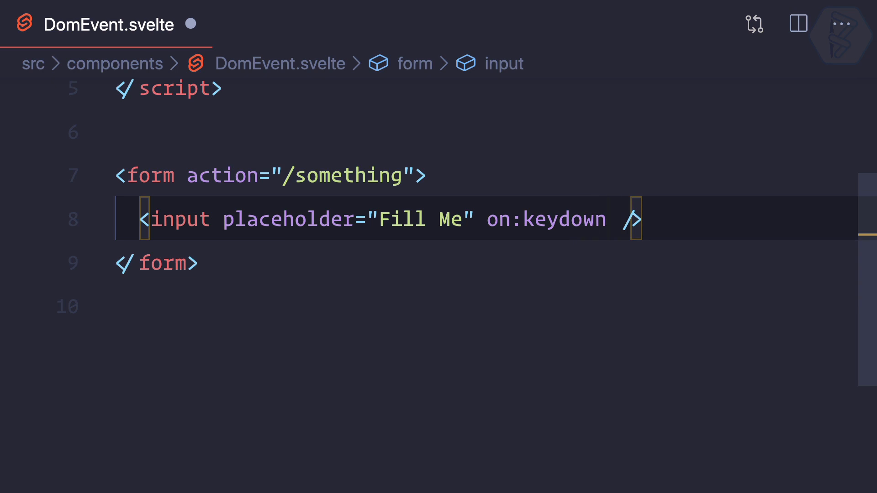
type("={handl")
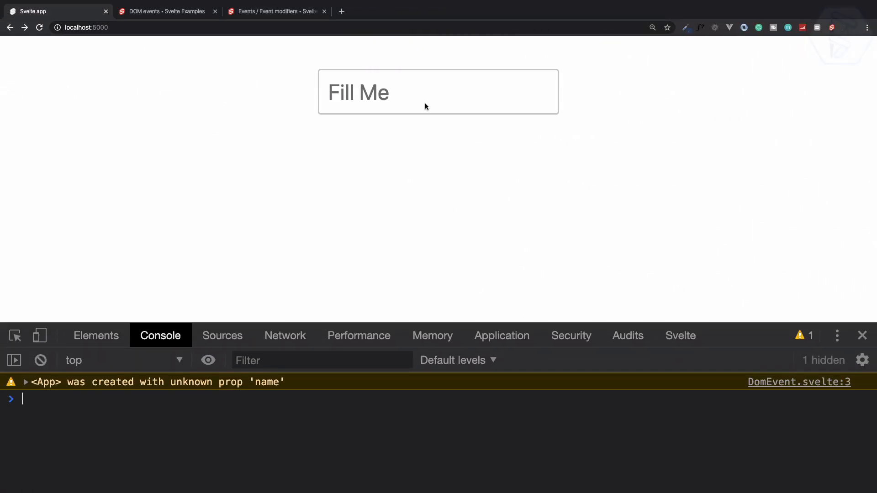
left_click(438, 92)
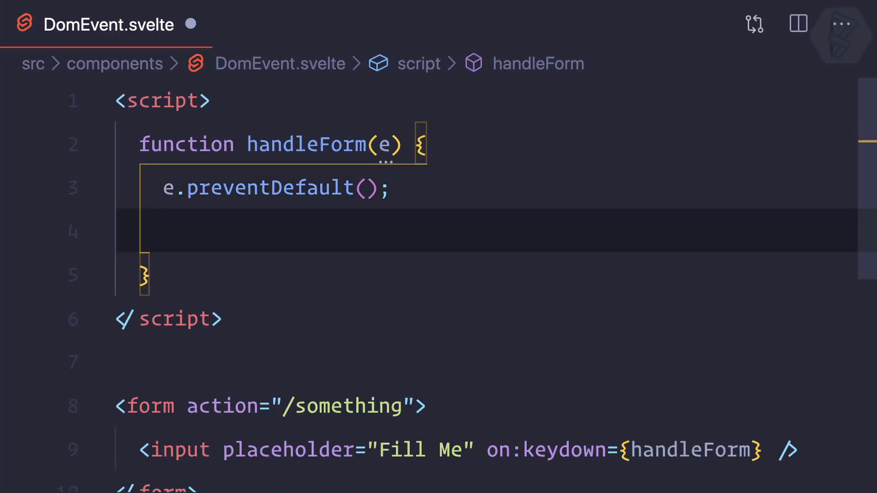
Log the event object with console.log(e) inside handleForm.
type("console.log();")
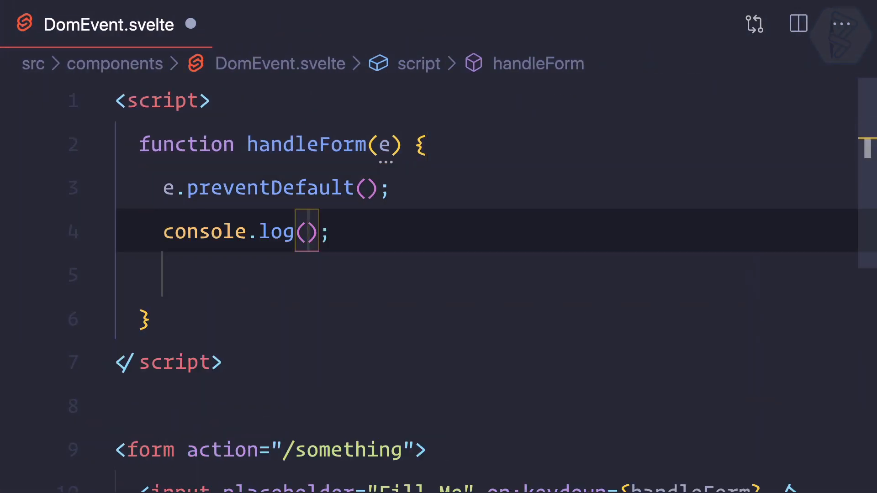
type("e")
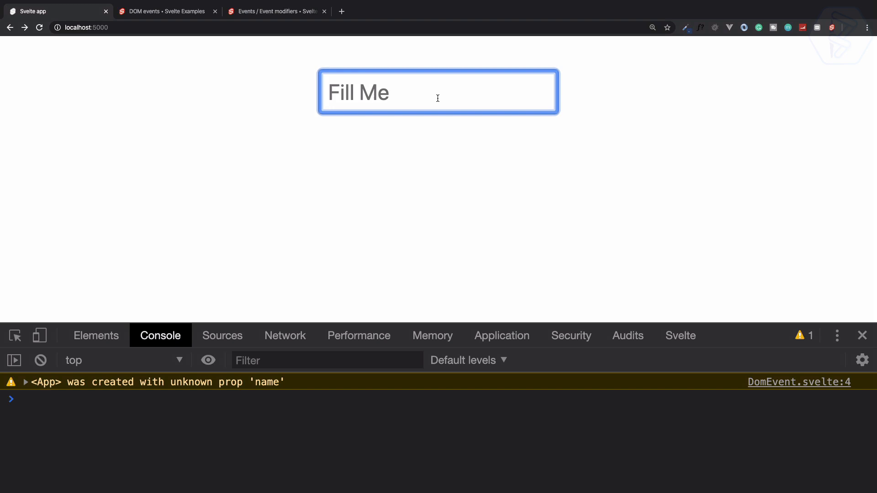
Press Enter and other keys in the Fill Me field and inspect the KeyboardEvent logs.
key("Enter")
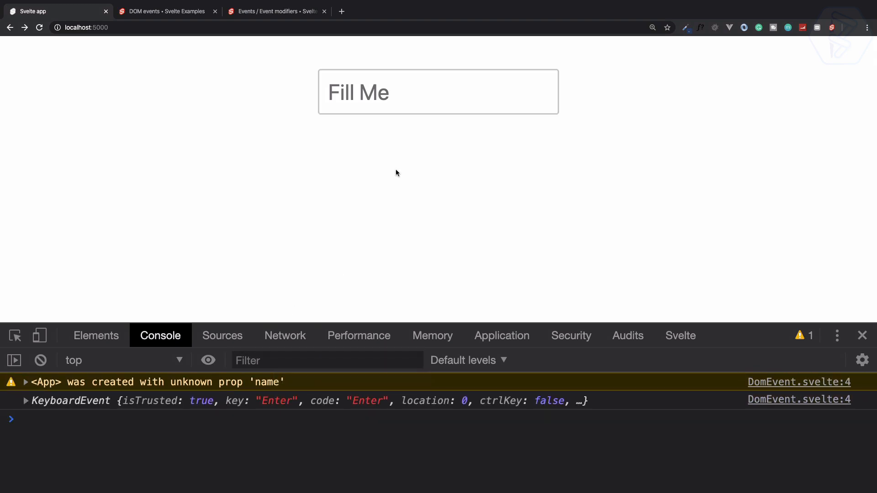
left_click(438, 91)
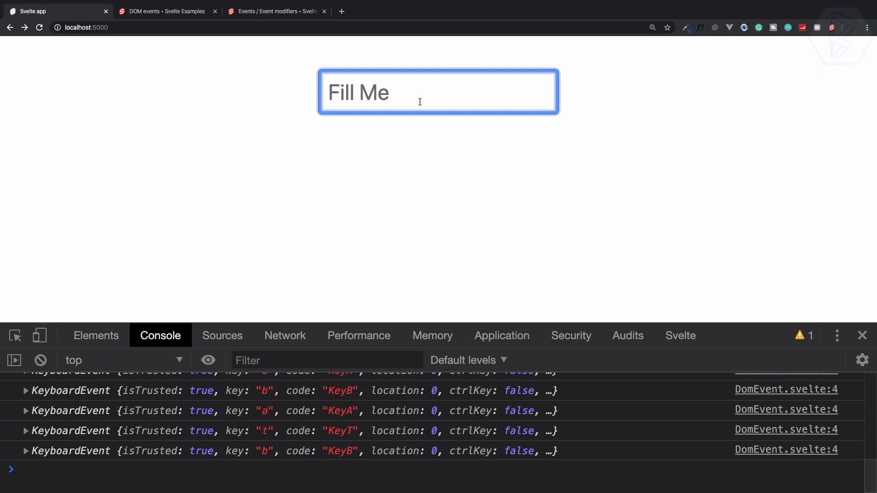
key("Enter")
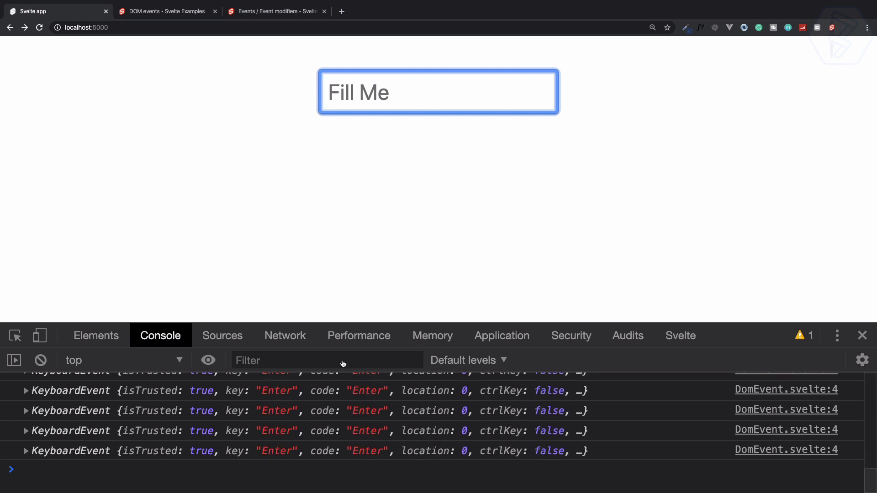
left_click(25, 451)
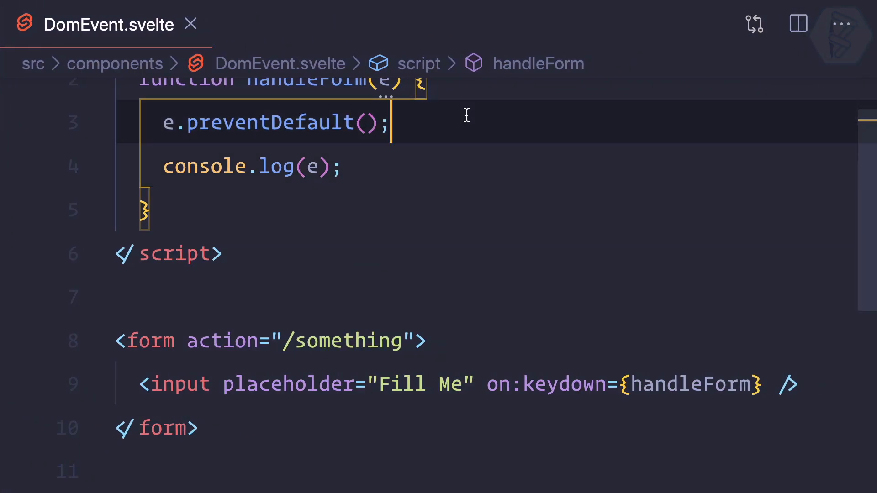
Begin handleForm with an if(e.code === '') condition.
type("if(")
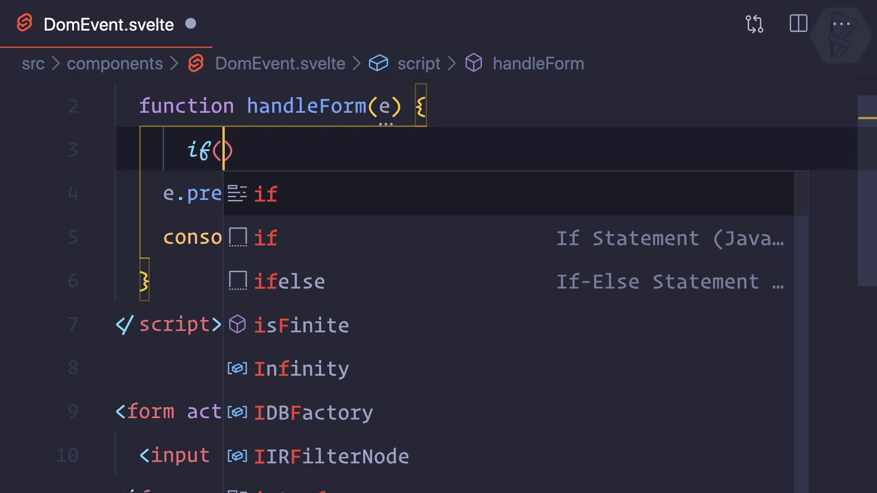
type("e.code =")
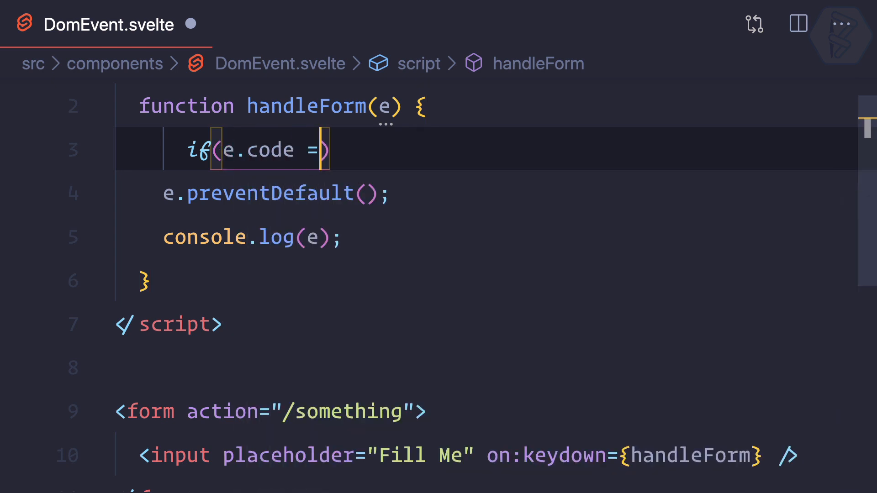
type("== ''")
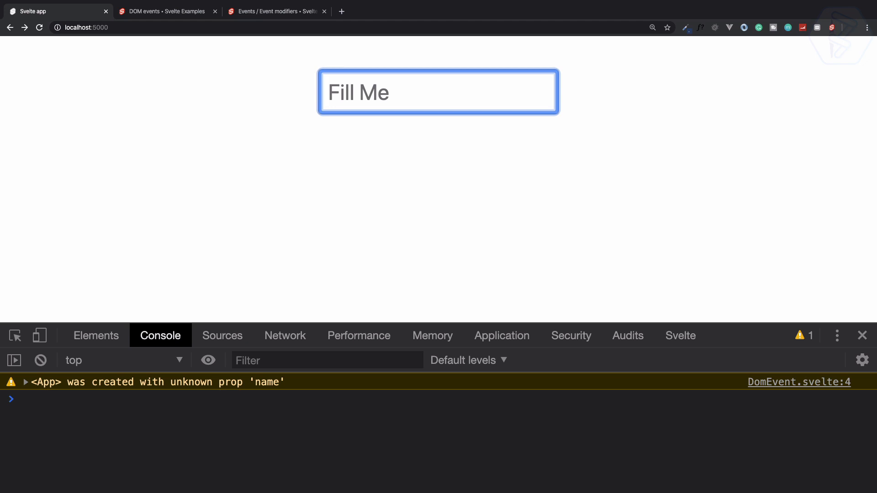
type("haskdlfjasdflj")
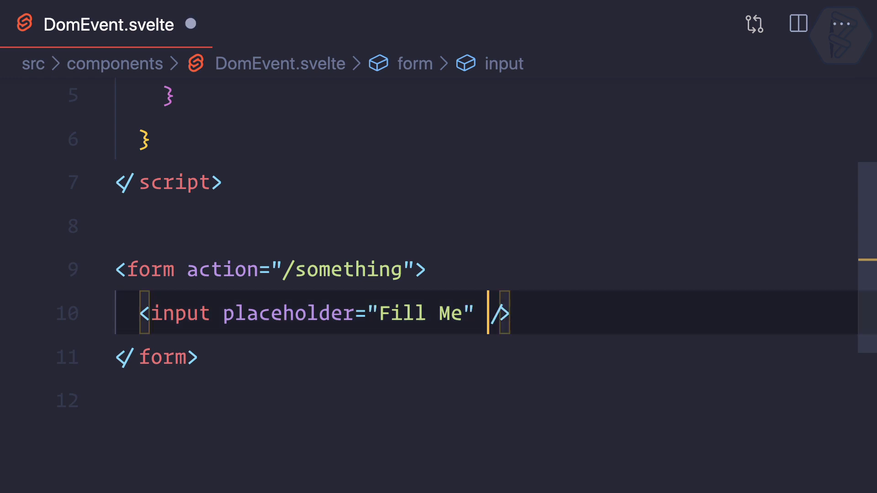
Bind the form's on:submit to handleForm.
type("on:submit")
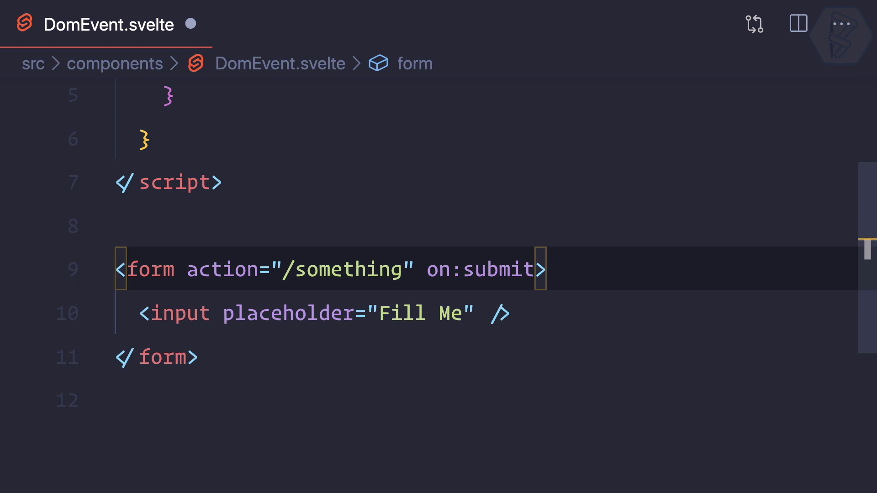
type("=")
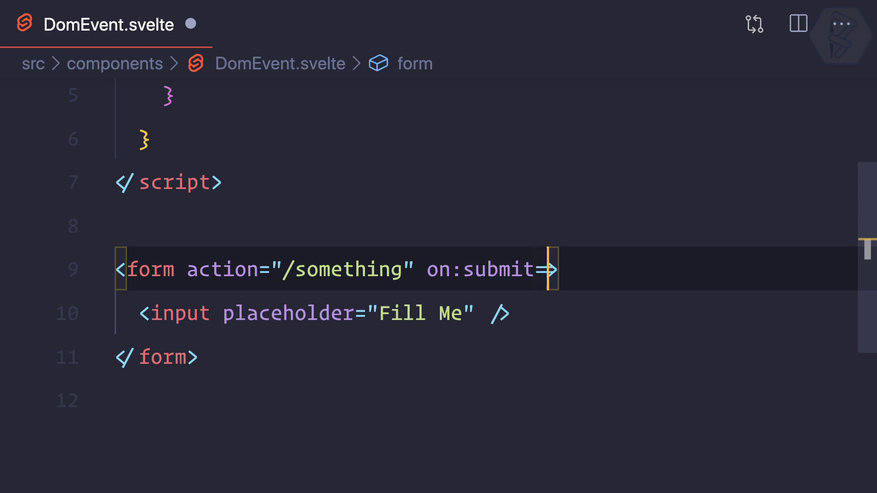
type("{handleForm}")
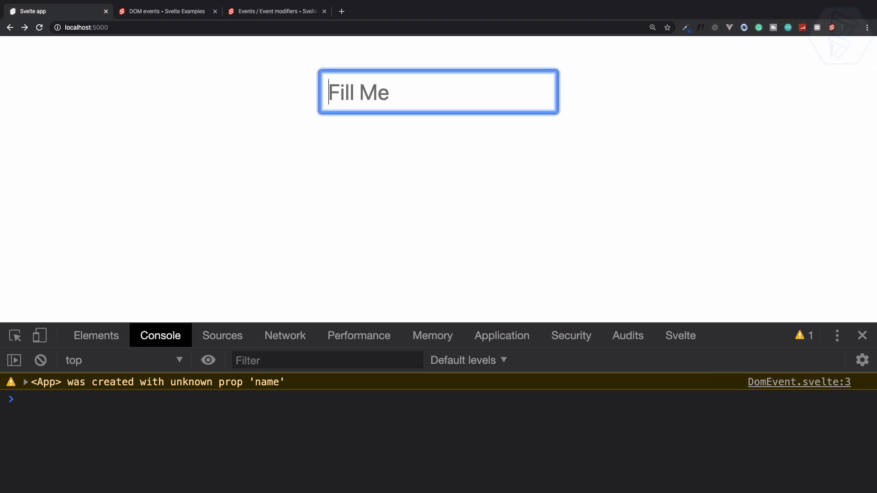
Type 'afsdfasdfads' into Fill Me, submit with Enter, and refocus the cleared field.
type("afsdf")
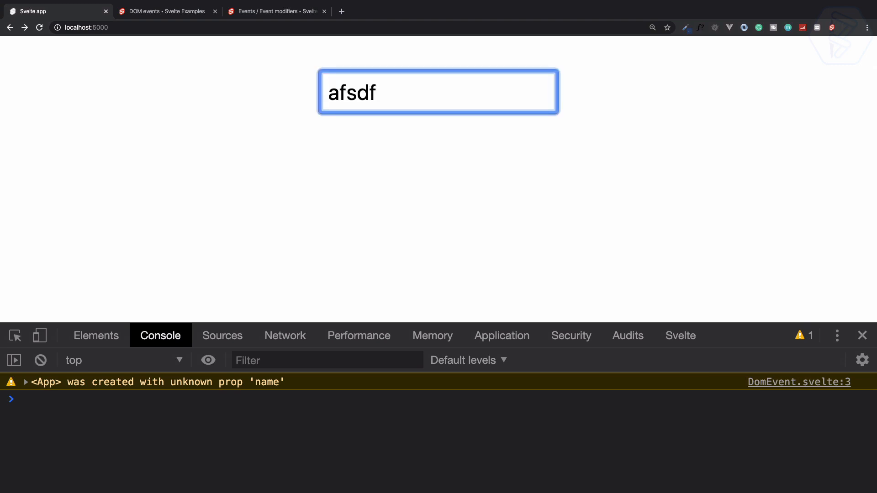
type("asdfads")
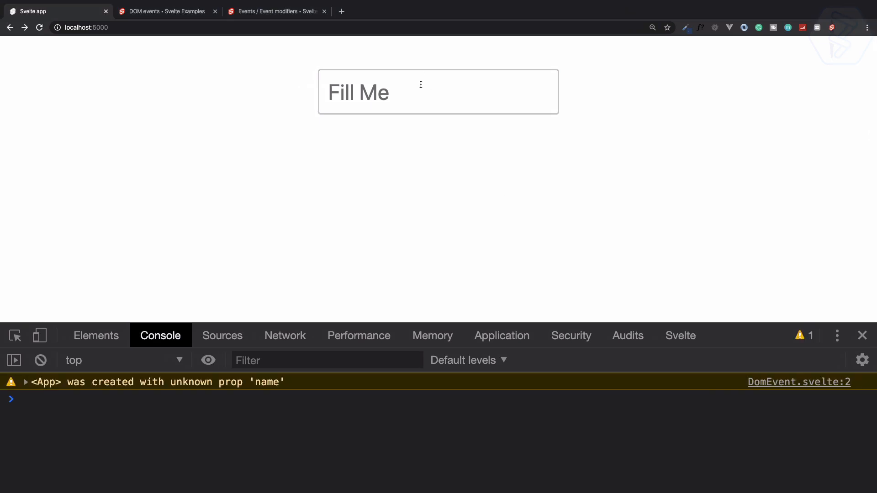
left_click(437, 91)
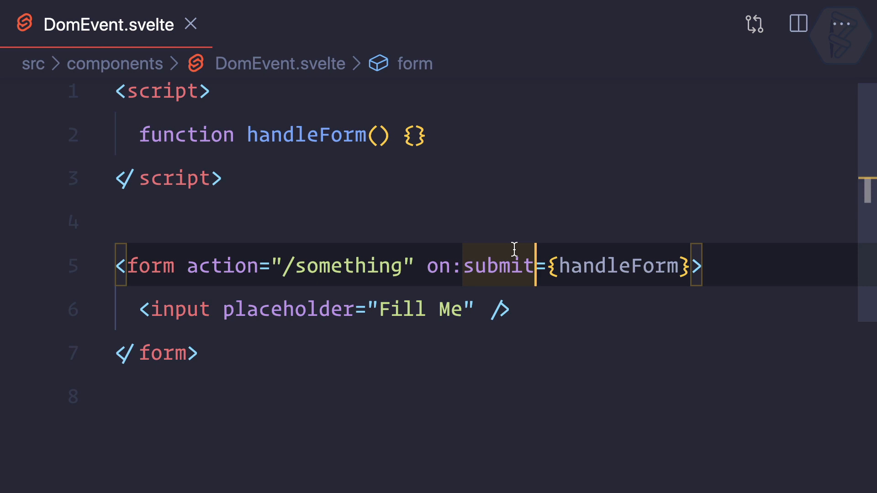
Change the form directive to on:submit|preventDefault via IntelliSense and reload the Chrome page.
type("|")
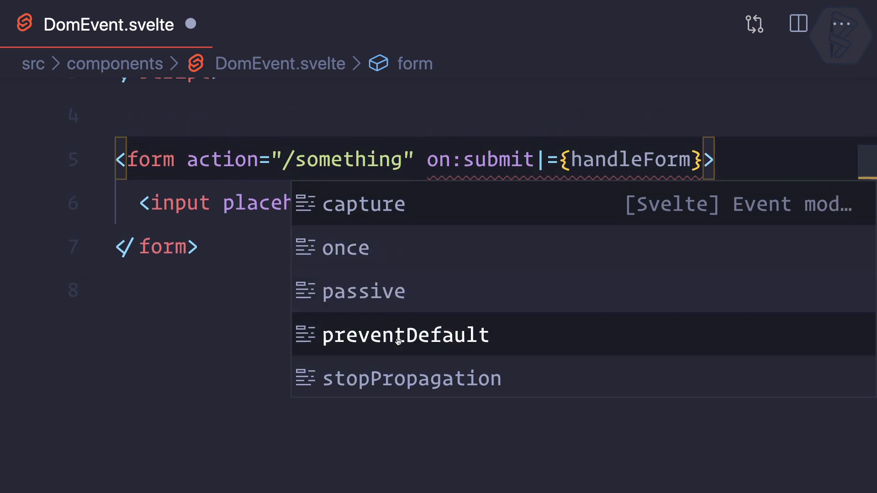
left_click(404, 335)
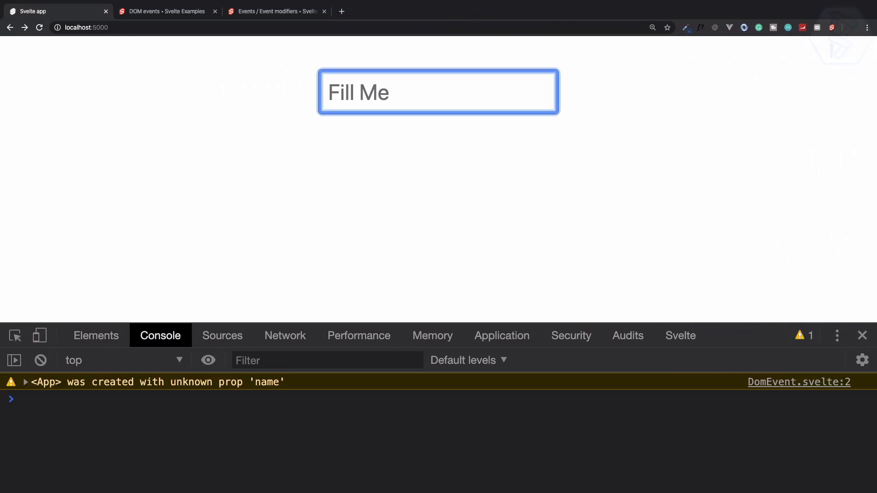
left_click(39, 28)
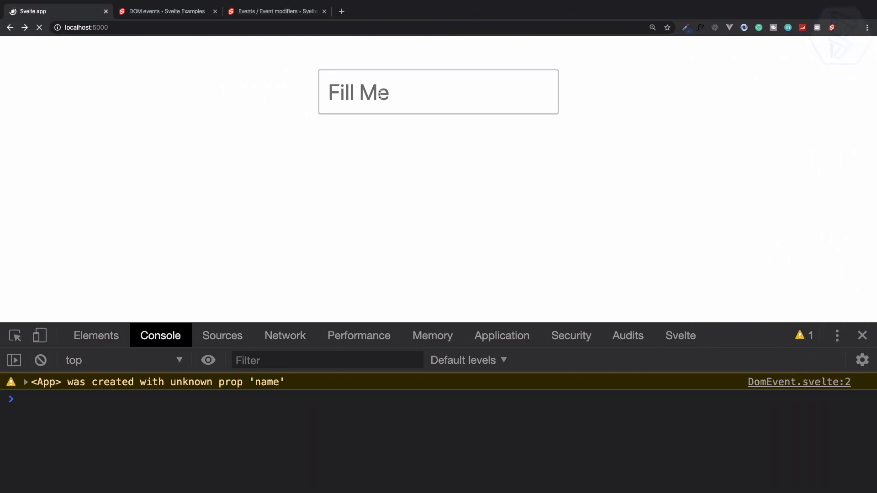
left_click(437, 91)
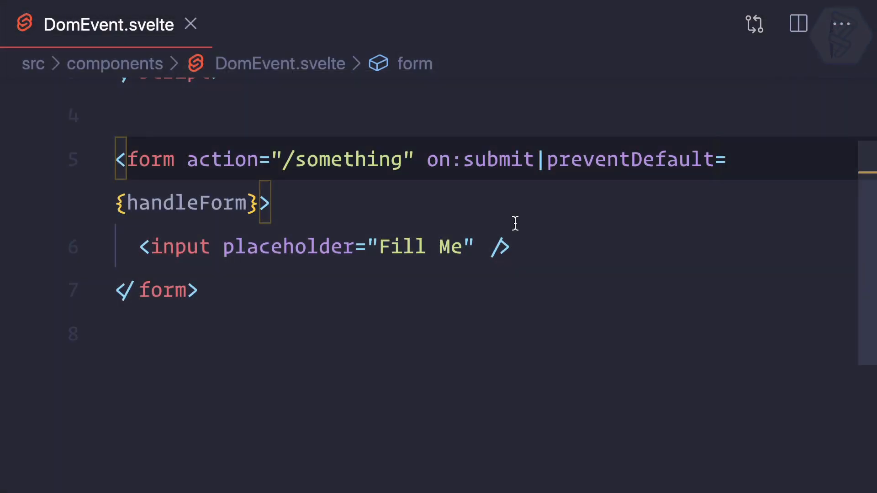
mouse_move(480, 253)
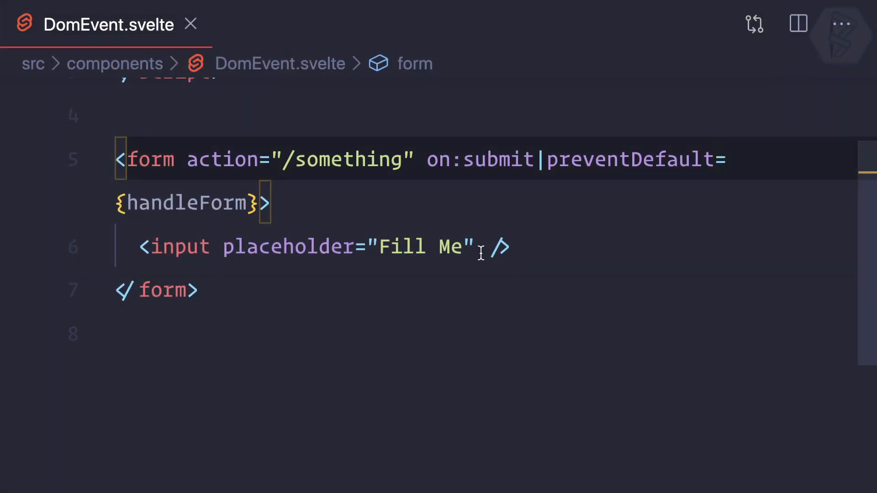
Add on:mouseover={(e) => console.log(e)} to the Fill Me input tag.
type("on:")
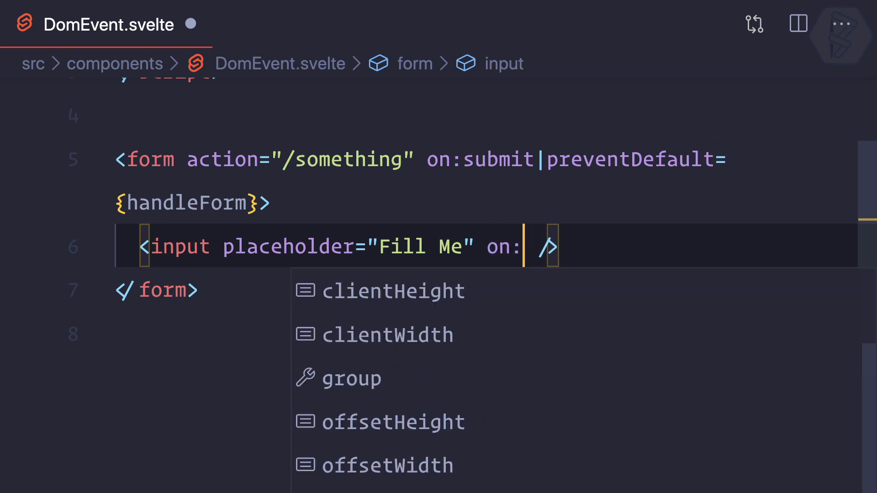
type("mouse")
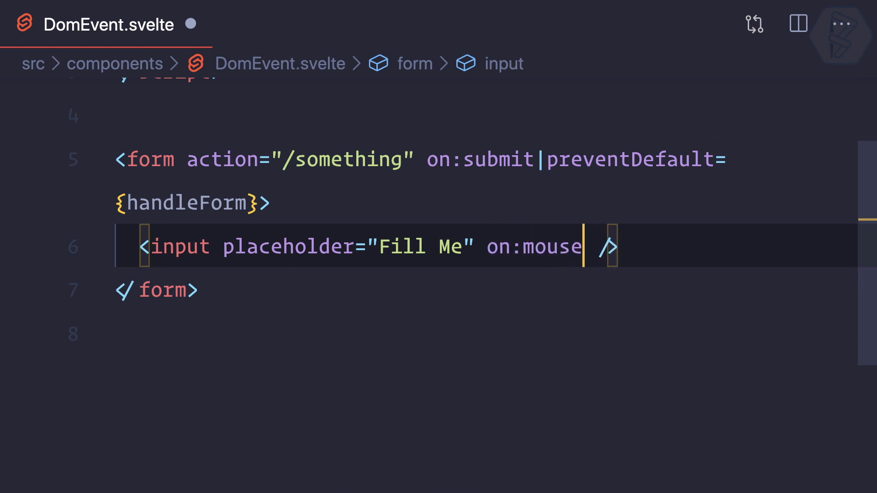
type("over")
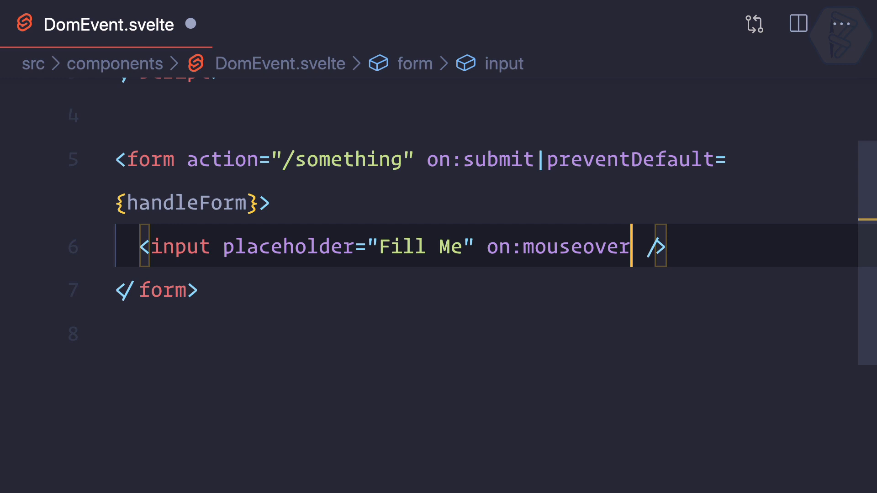
type("={}")
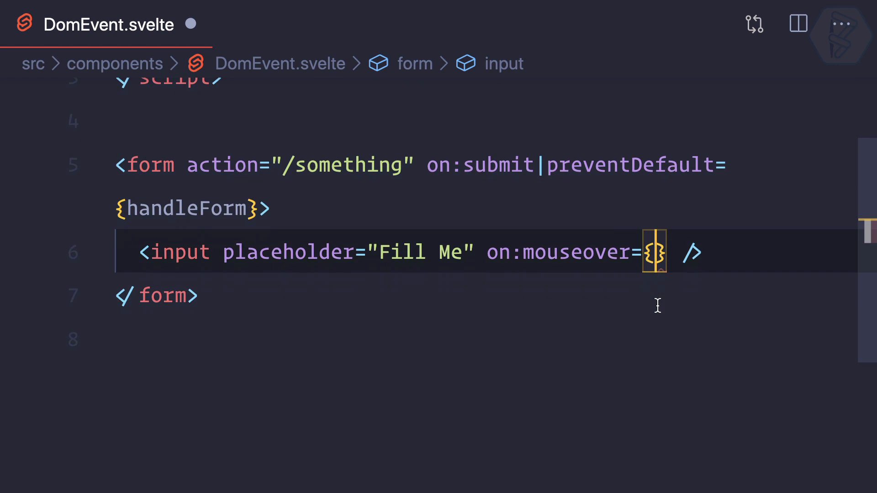
type("(e)")
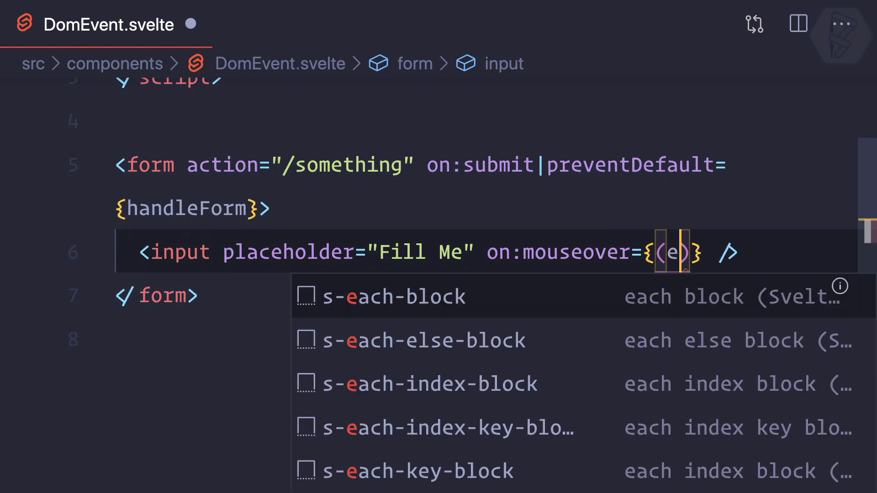
type("=> conso")
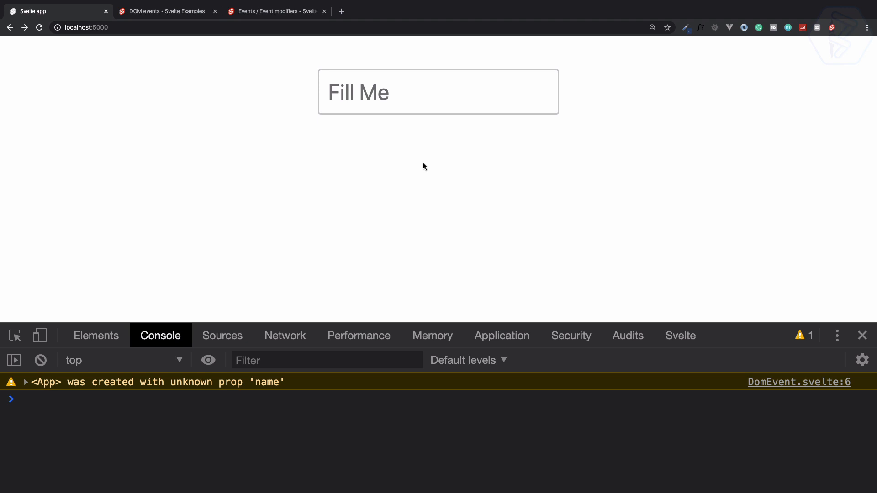
Hover the Fill Me field and expand the logged MouseEvent to show its target input.
left_click(395, 99)
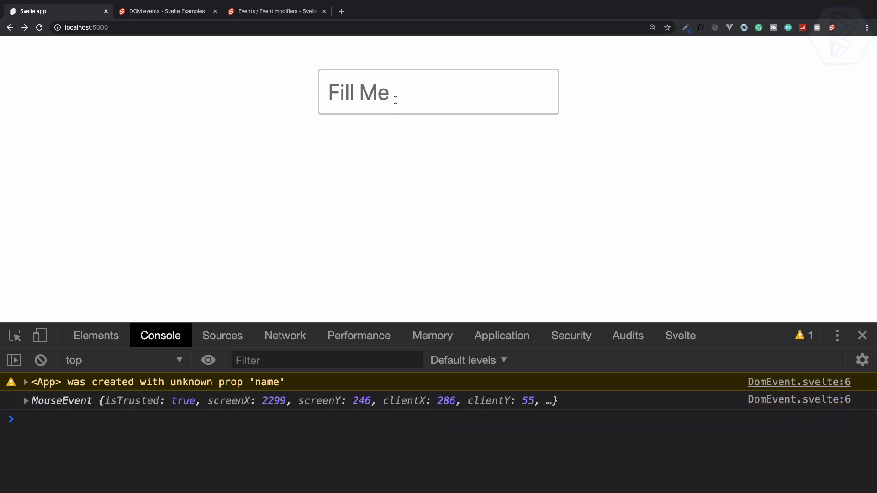
mouse_move(131, 399)
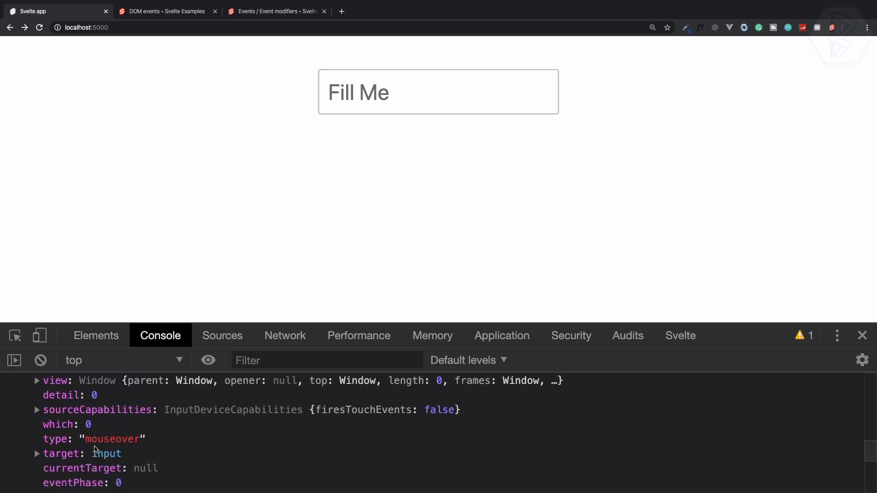
left_click(36, 454)
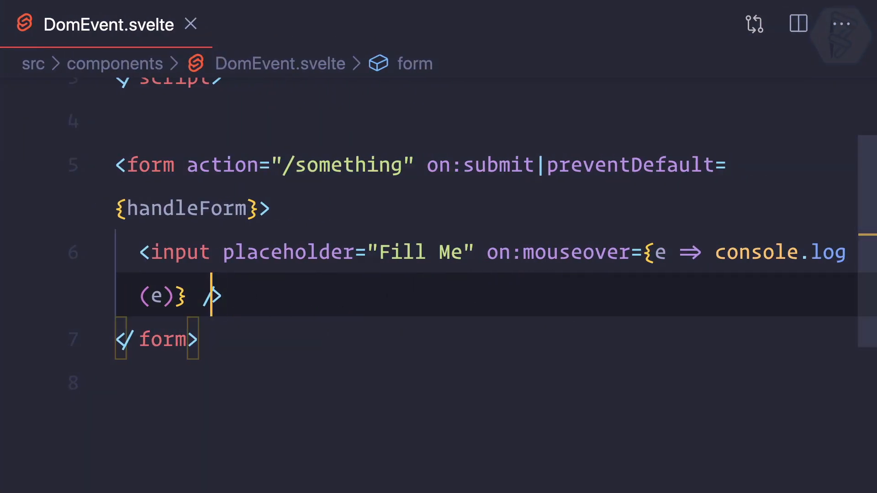
Rewrite the mouseover handler body as e.target.focus() instead of console.log(e).
type(".target")
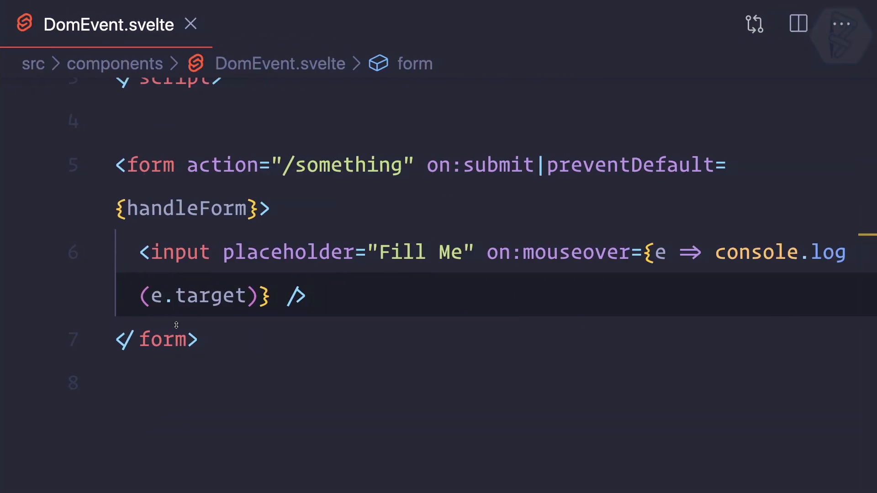
left_click(173, 296)
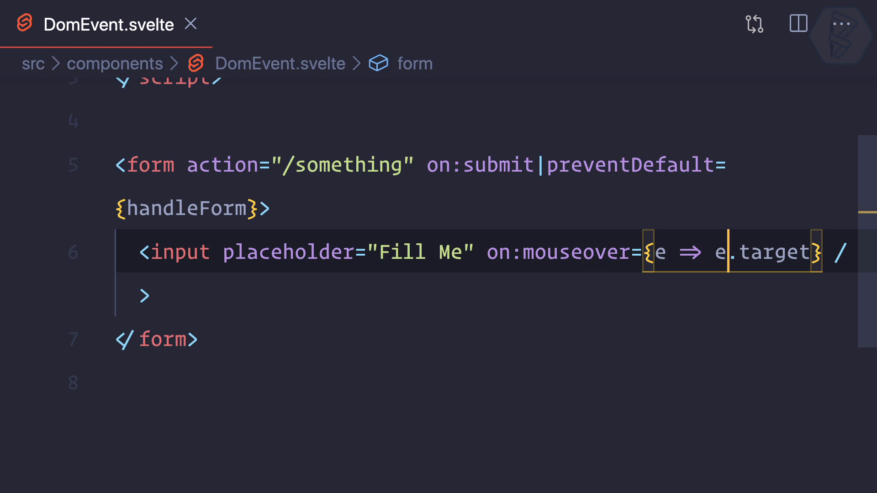
type(".")
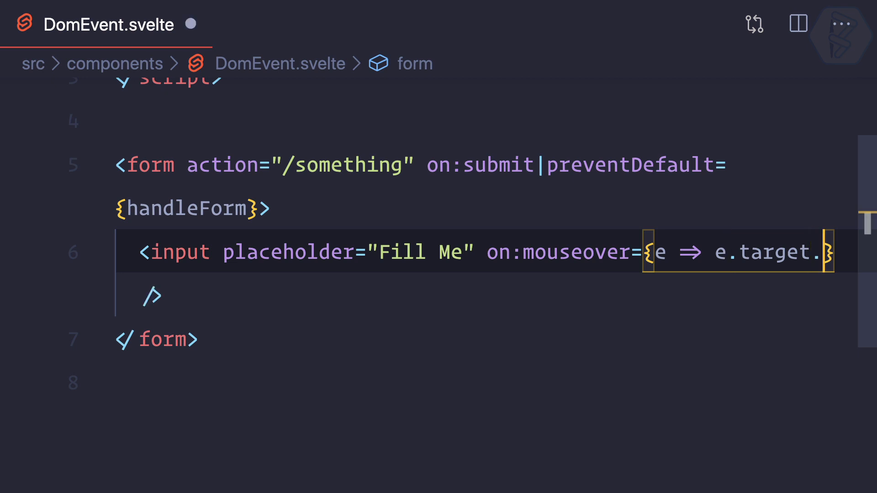
type("focus")
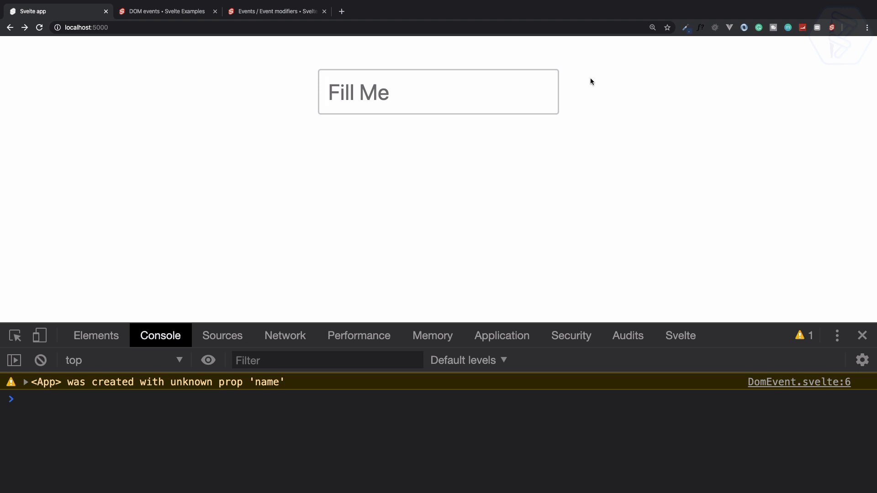
mouse_move(499, 57)
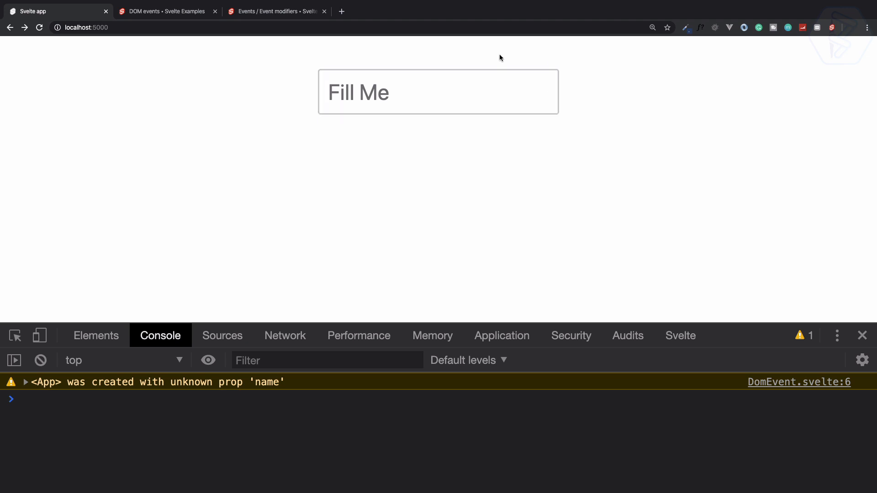
Hover the Fill Me field in Chrome to confirm it gains focus automatically.
left_click(438, 91)
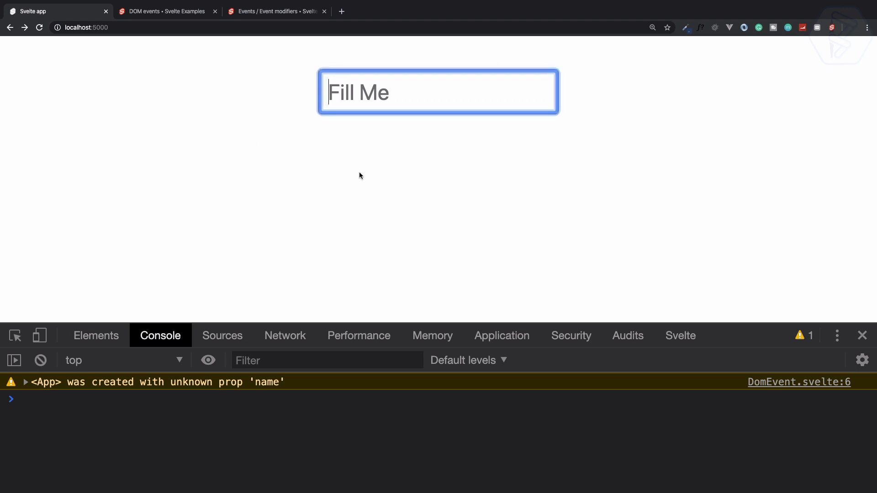
mouse_move(417, 137)
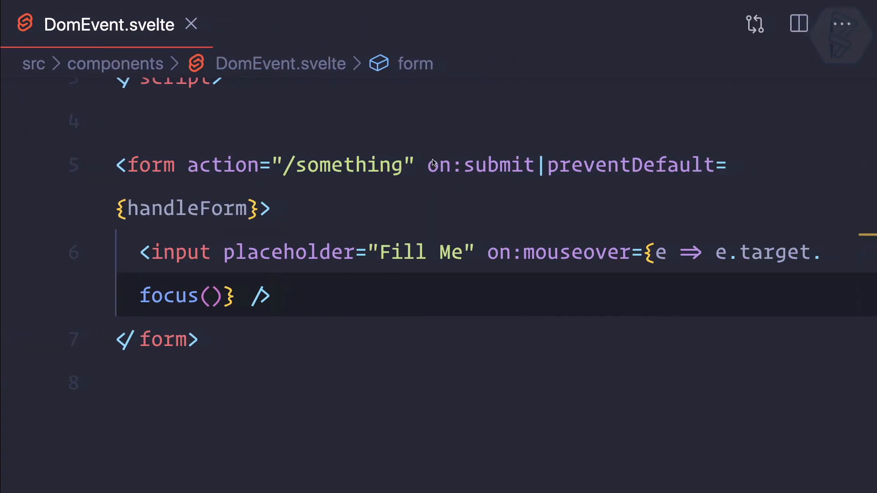
Bring Chrome forward and place the cursor in the DevTools Console prompt.
left_click(488, 253)
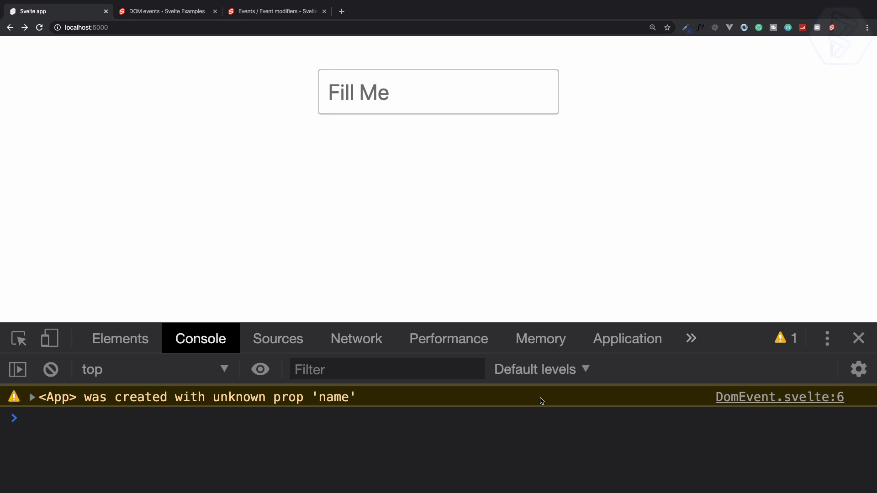
left_click(26, 417)
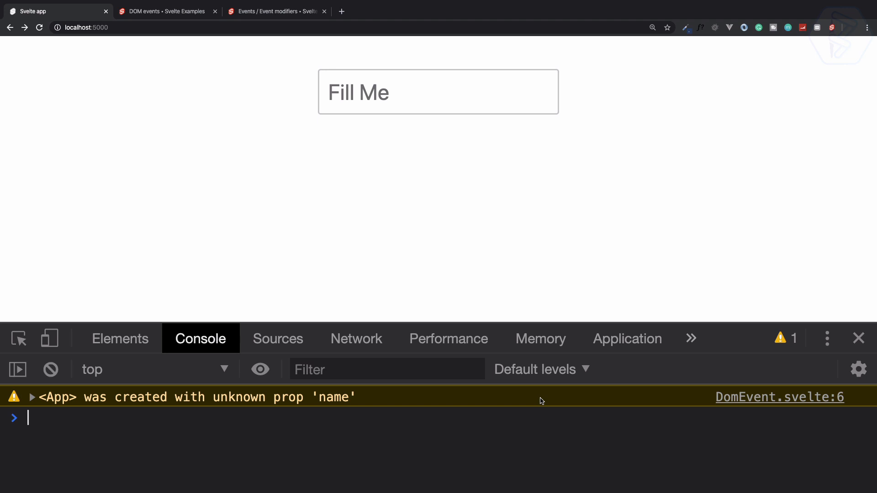